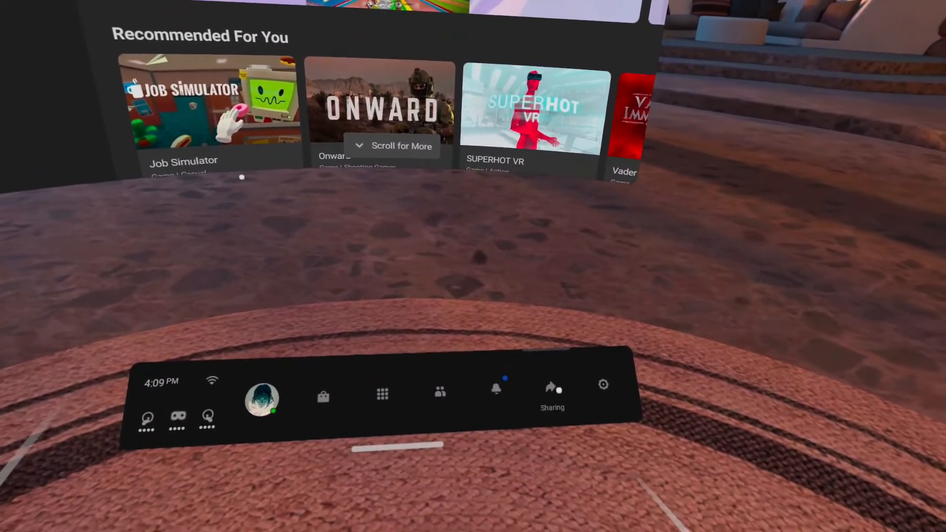
Start a screen recording from Sharing, then show the Apps library.
{"action": "left_click", "coordinate": [556, 392]}
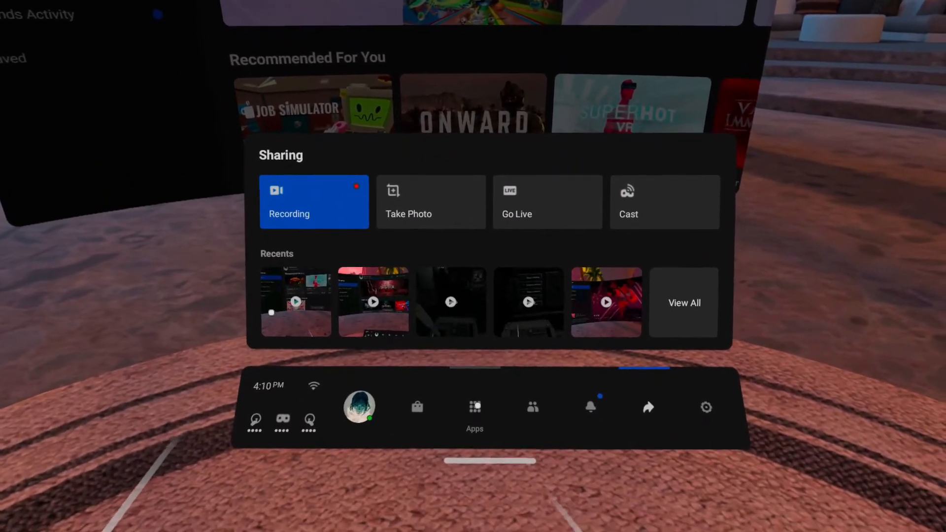
{"action": "left_click", "coordinate": [474, 407]}
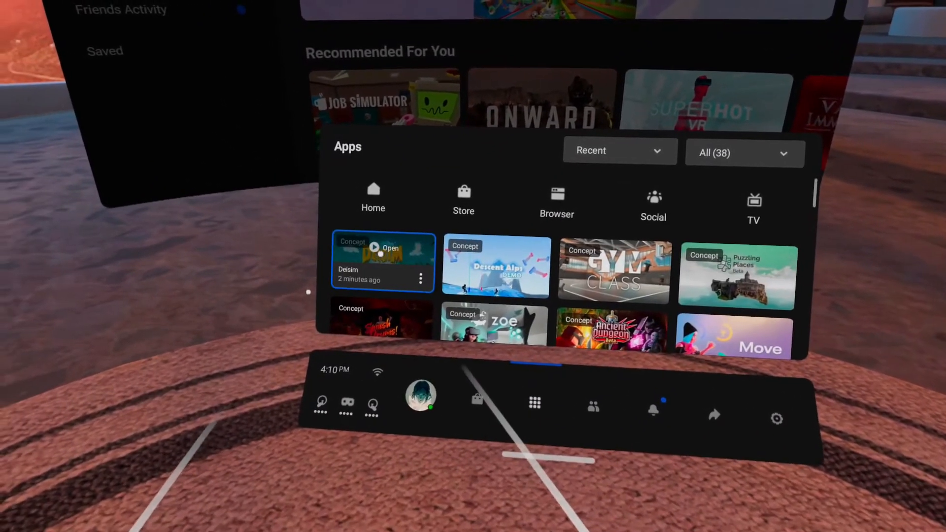
Launch Deisim from the library and play until its pause menu is showing.
{"action": "left_click", "coordinate": [386, 248]}
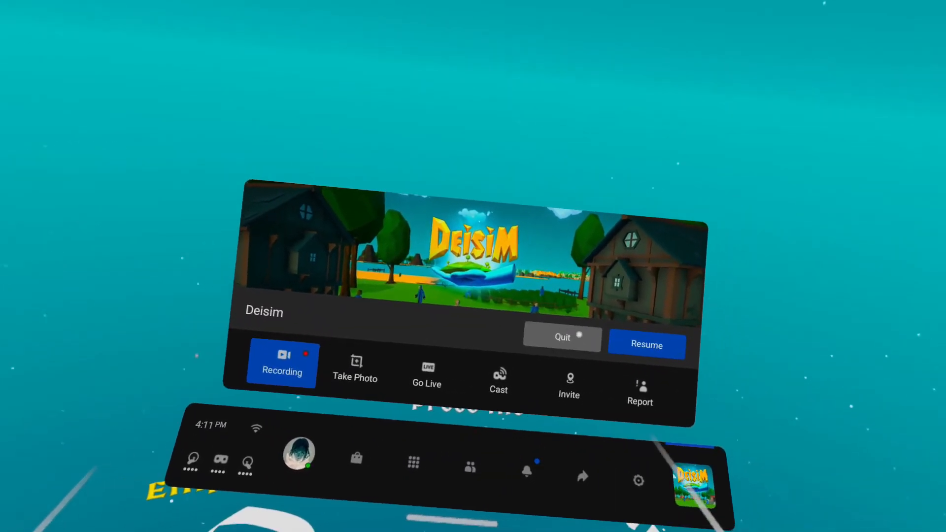
Quit Deisim back to Home and show the Sharing options with recording still active.
{"action": "left_click", "coordinate": [562, 338]}
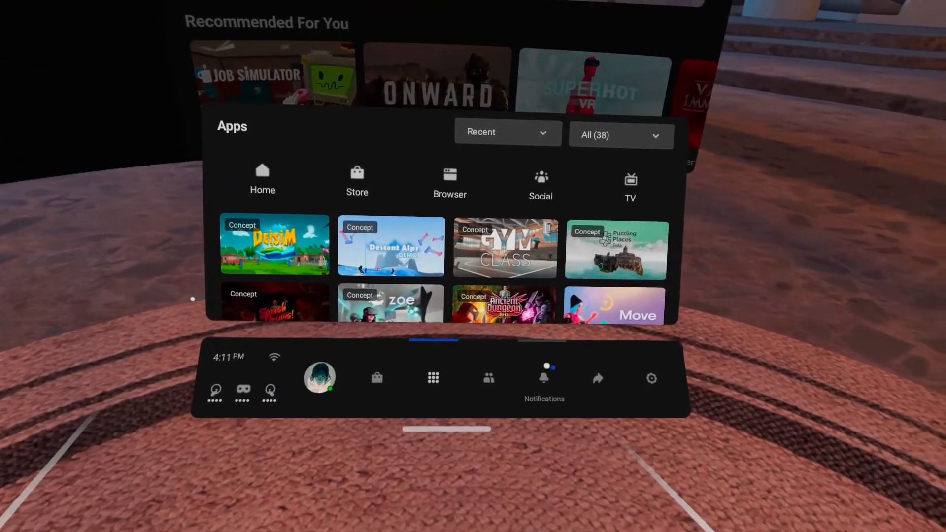
{"action": "left_click", "coordinate": [598, 379]}
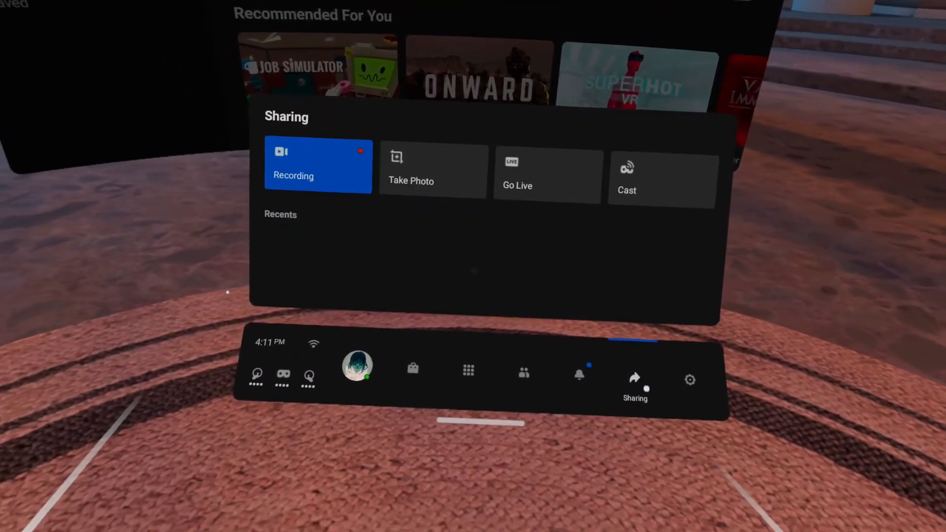